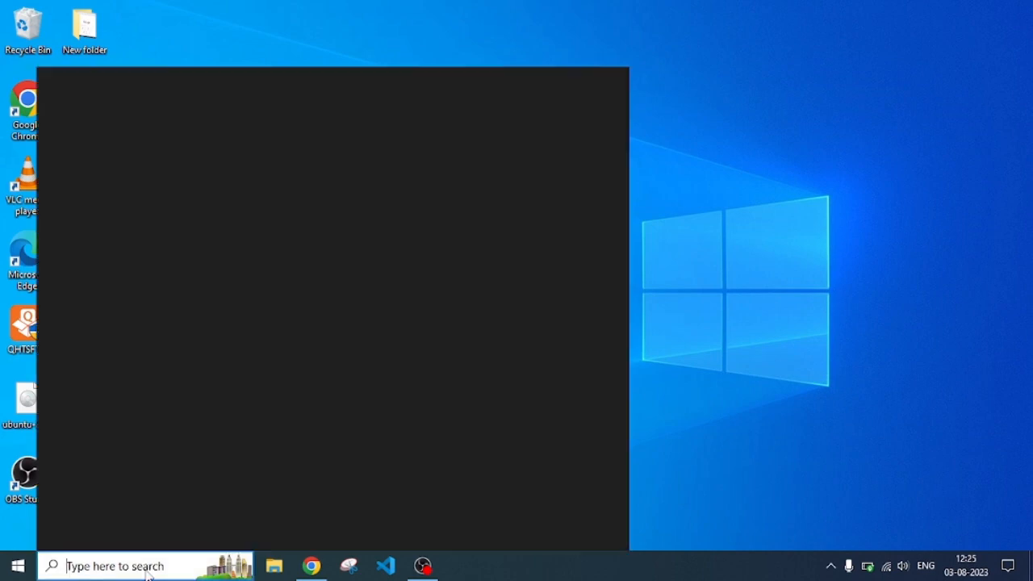
- Search Windows for 'task manager' and launch Task Manager from the best match
text(task manager)
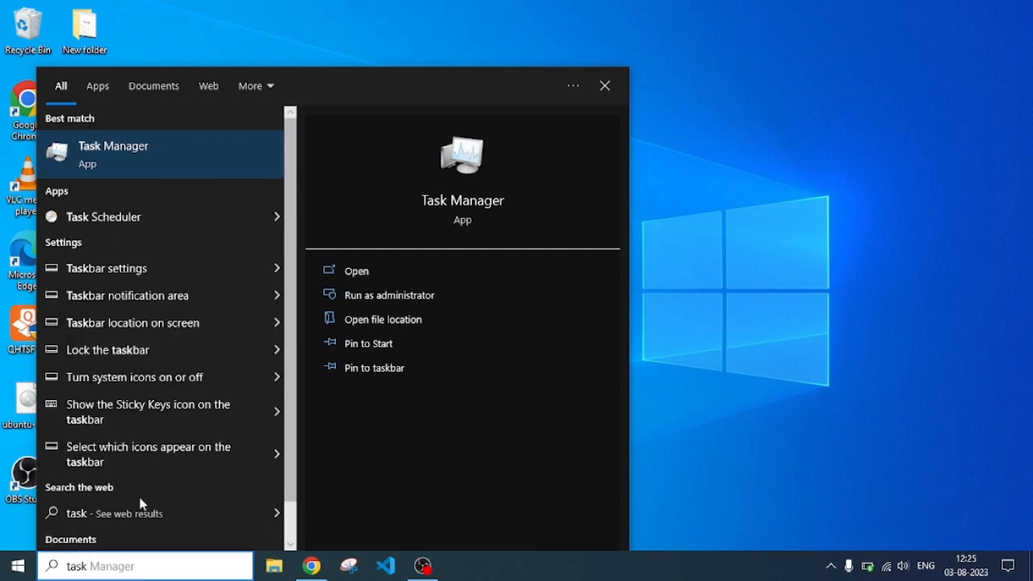
click(355, 271)
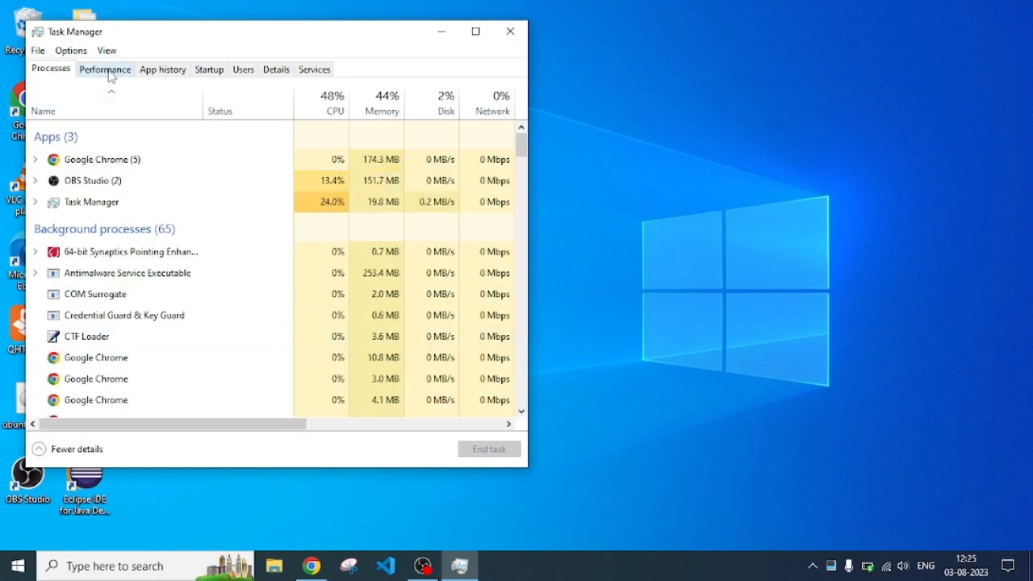
- Show the Performance view with memory details: 8 GB total, about 2.0 GB cached
click(103, 68)
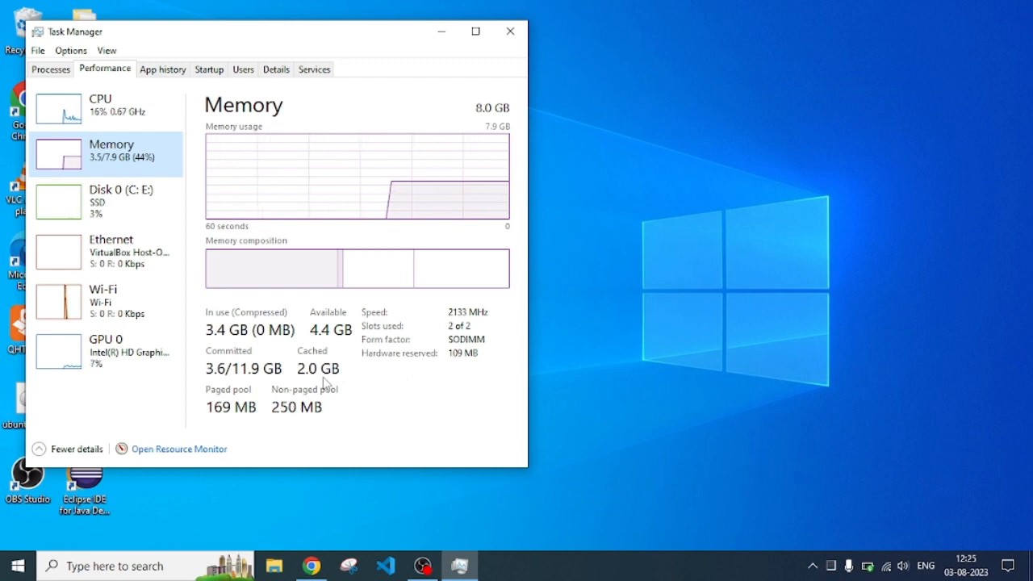
mouse_move(329, 273)
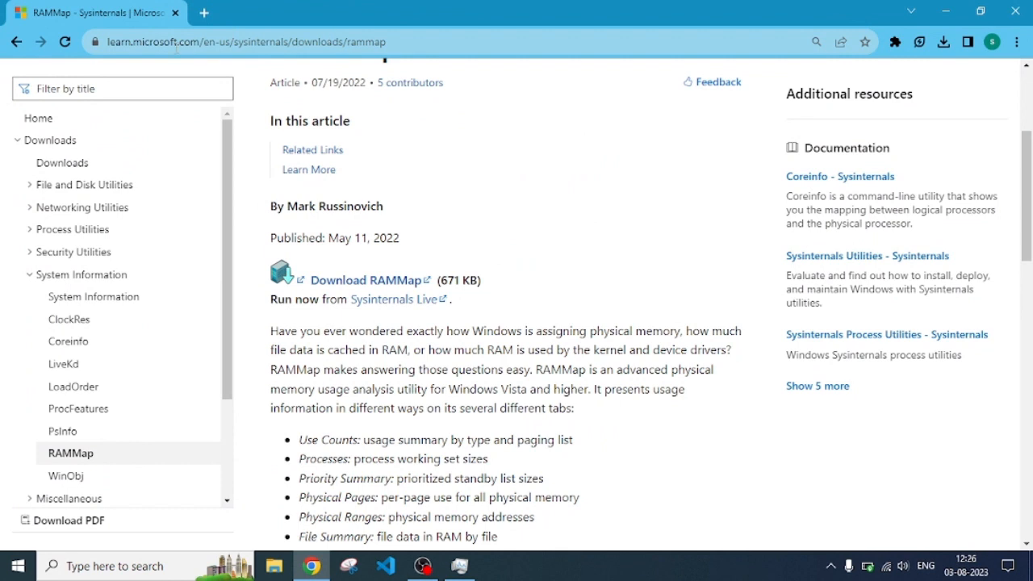
- Download the RAMMap zip from the Sysinternals page and open the finished archive
click(243, 42)
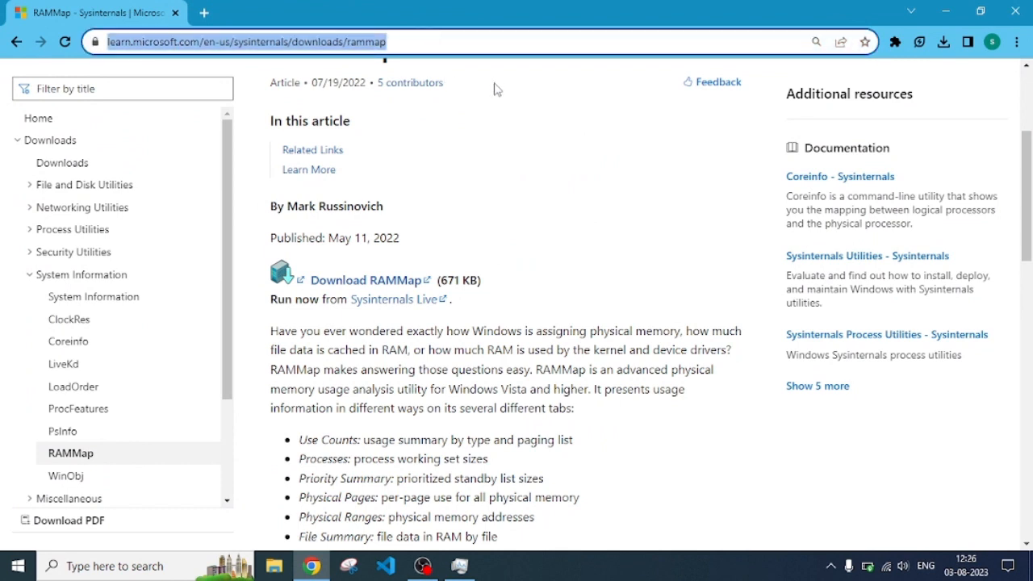
mouse_move(543, 196)
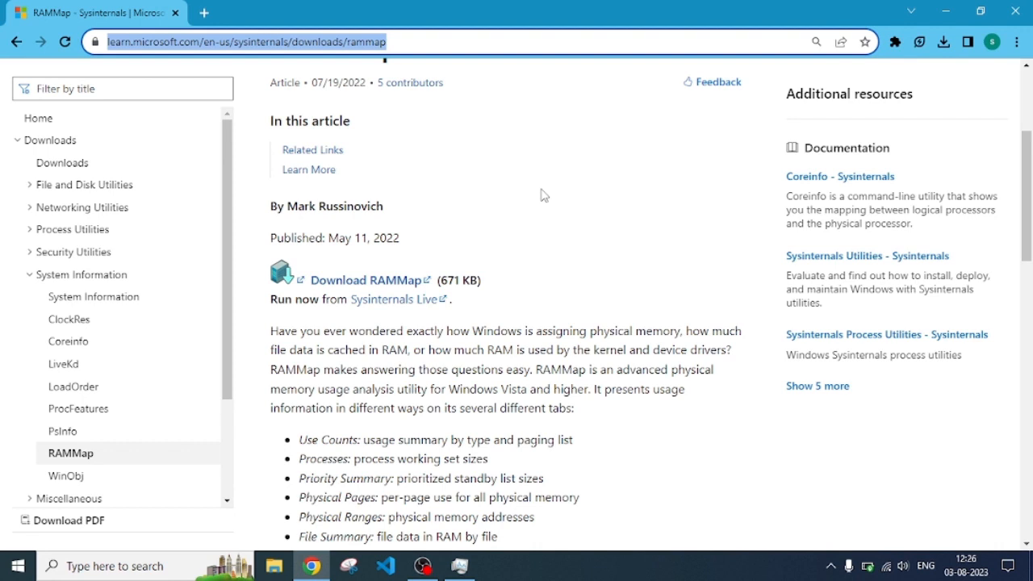
mouse_move(358, 298)
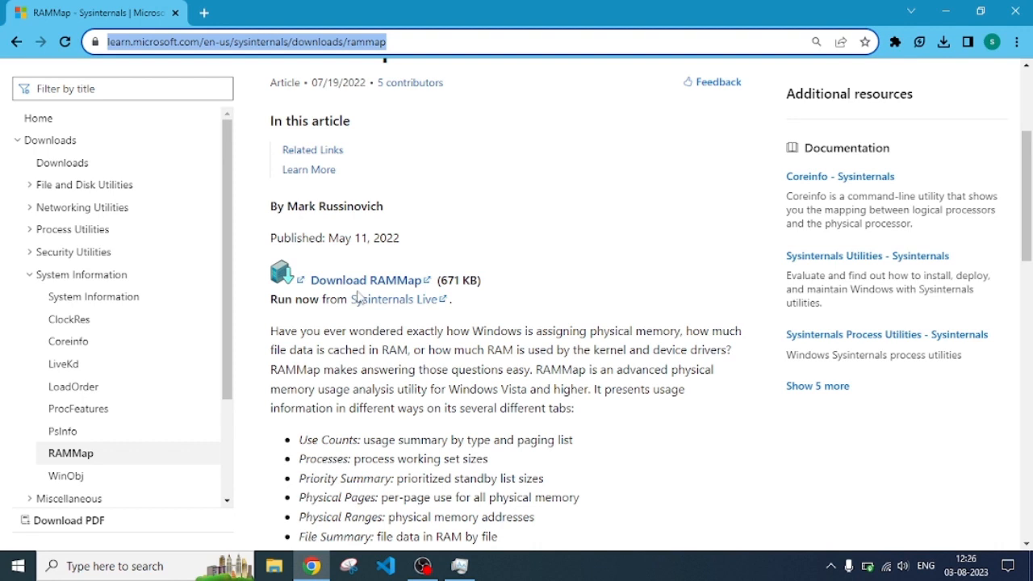
mouse_move(369, 281)
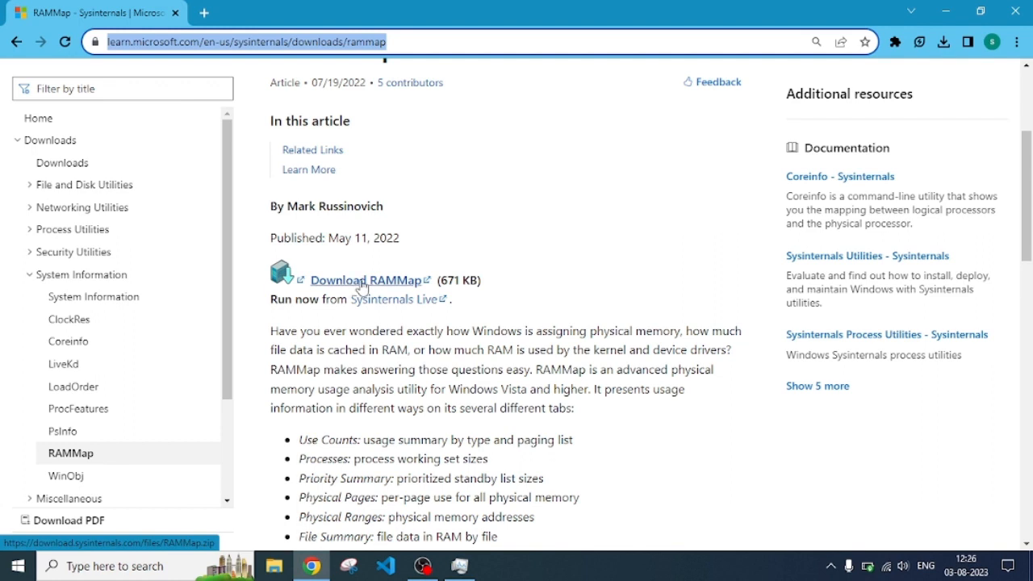
mouse_move(362, 287)
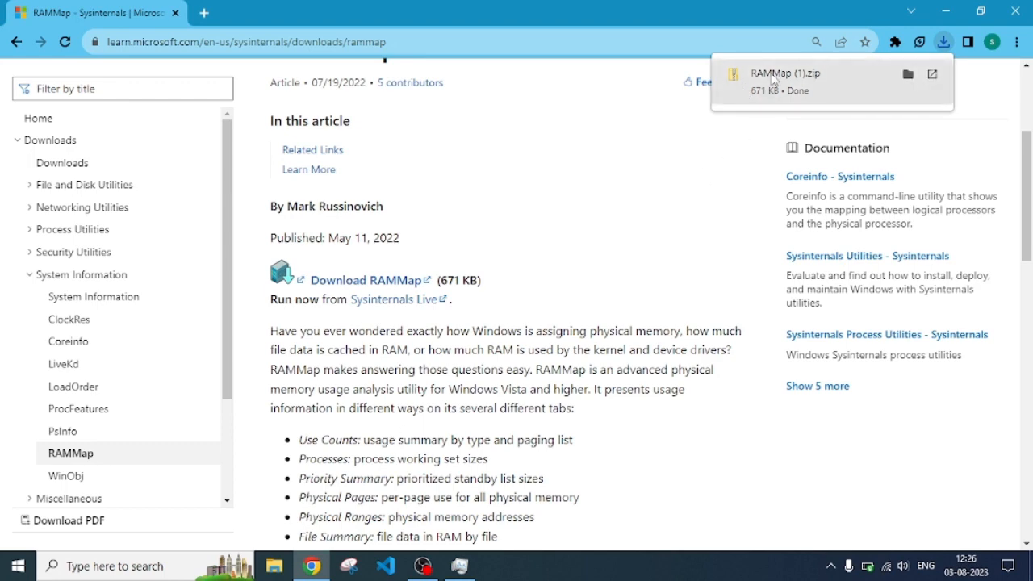
click(907, 74)
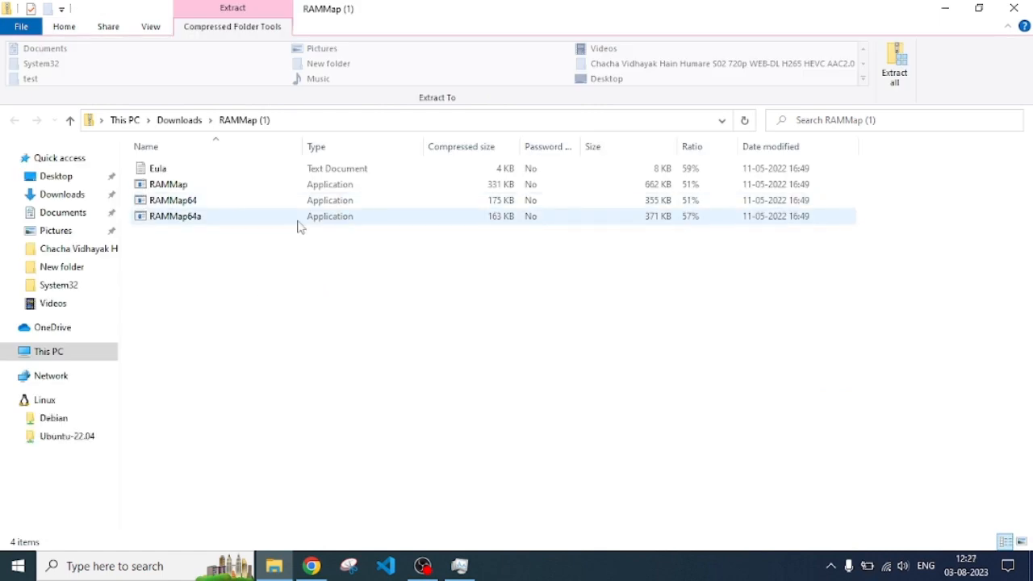
- Run RAMMap64 directly from inside the zip, accepting the compressed-folder warning
click(168, 184)
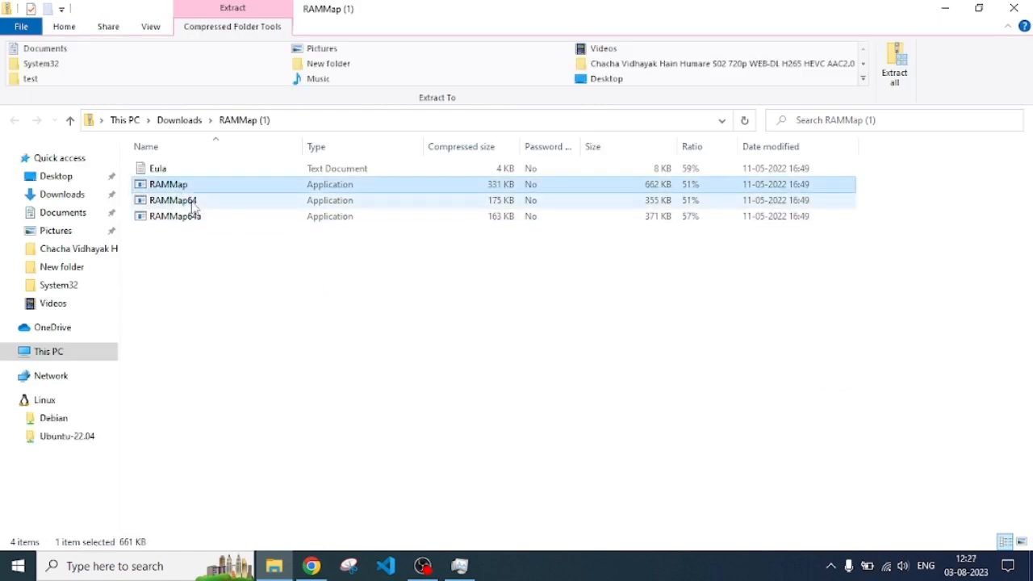
click(174, 216)
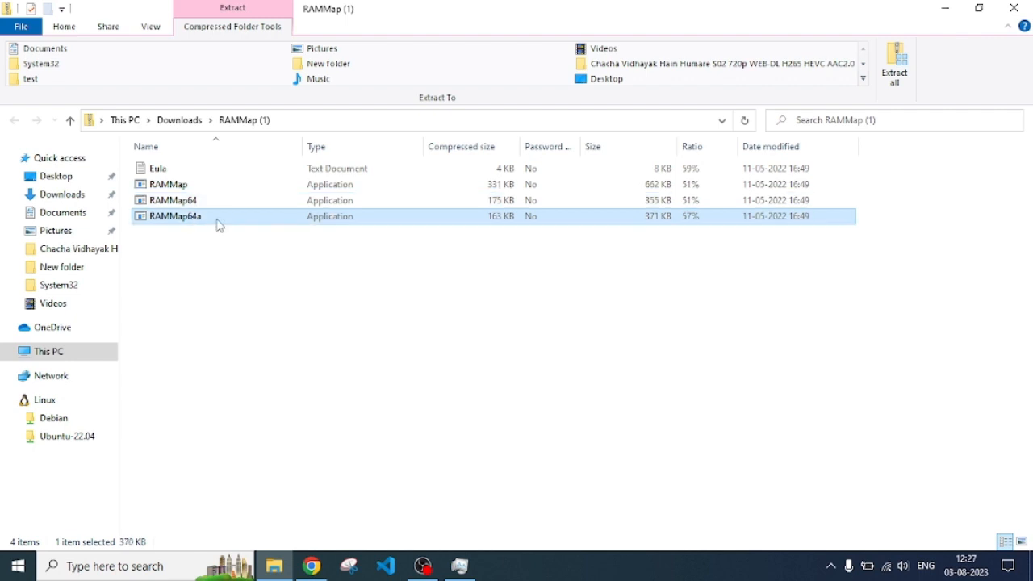
click(172, 200)
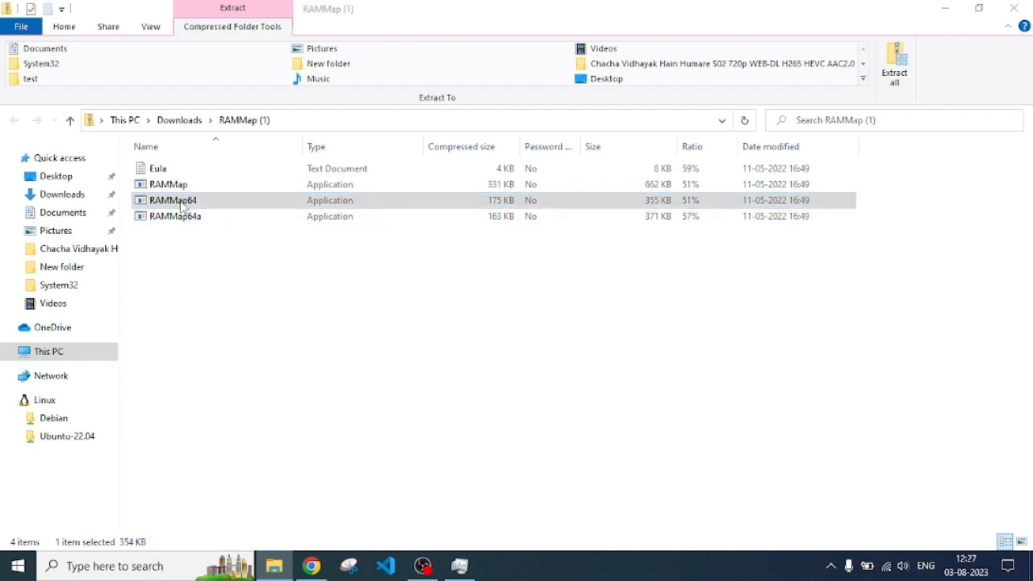
double_click(173, 200)
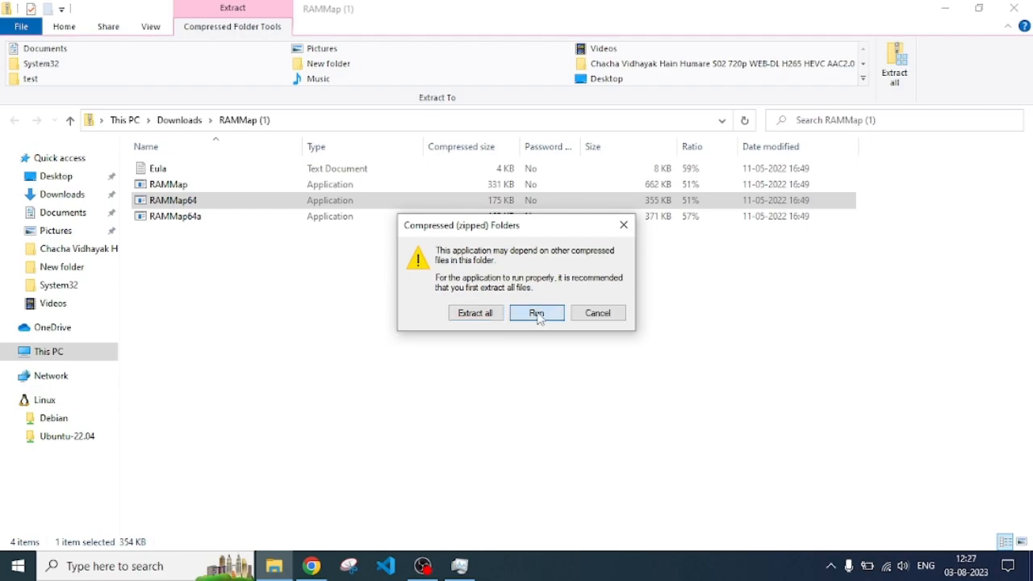
click(536, 313)
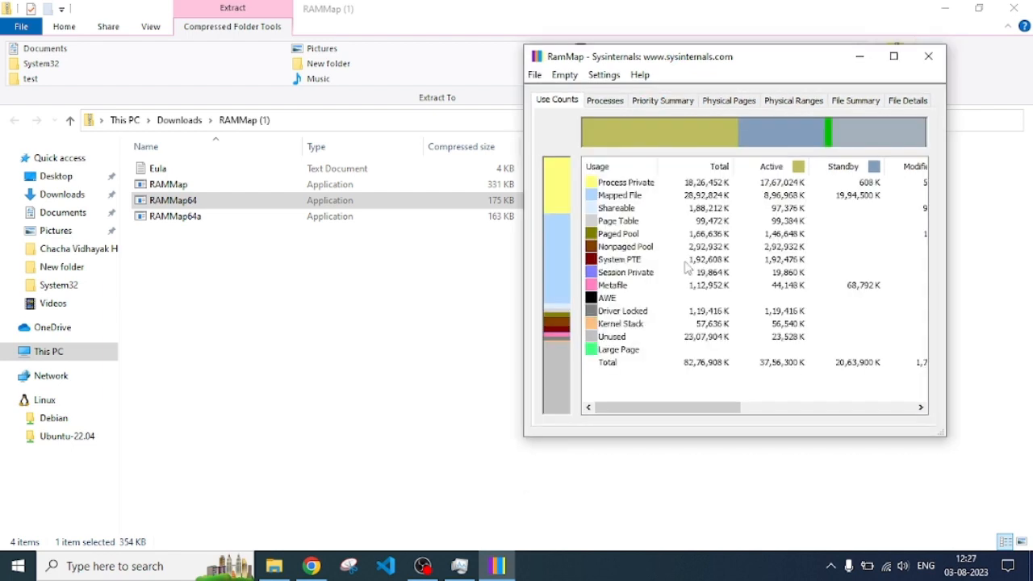
mouse_move(638, 282)
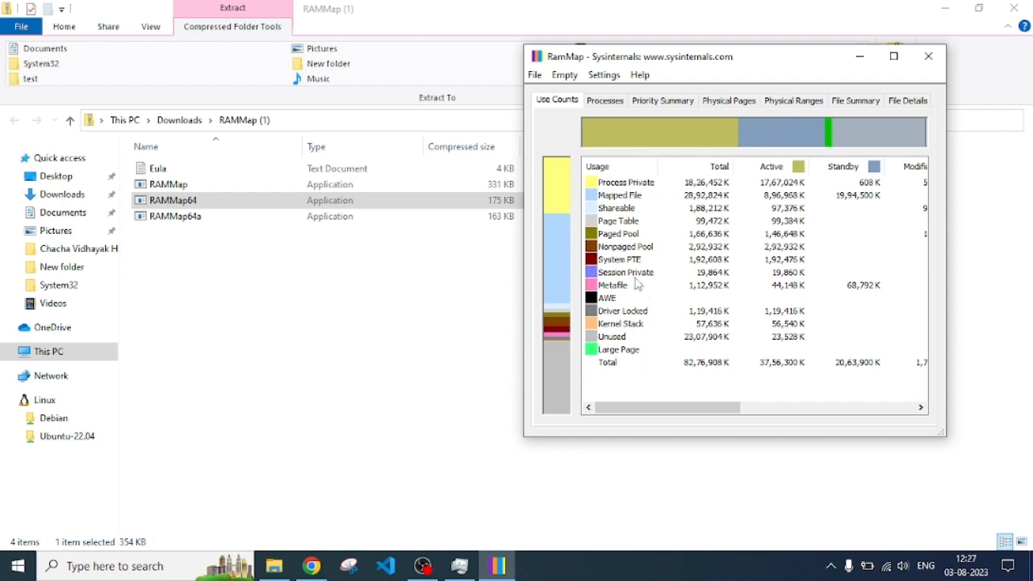
mouse_move(658, 218)
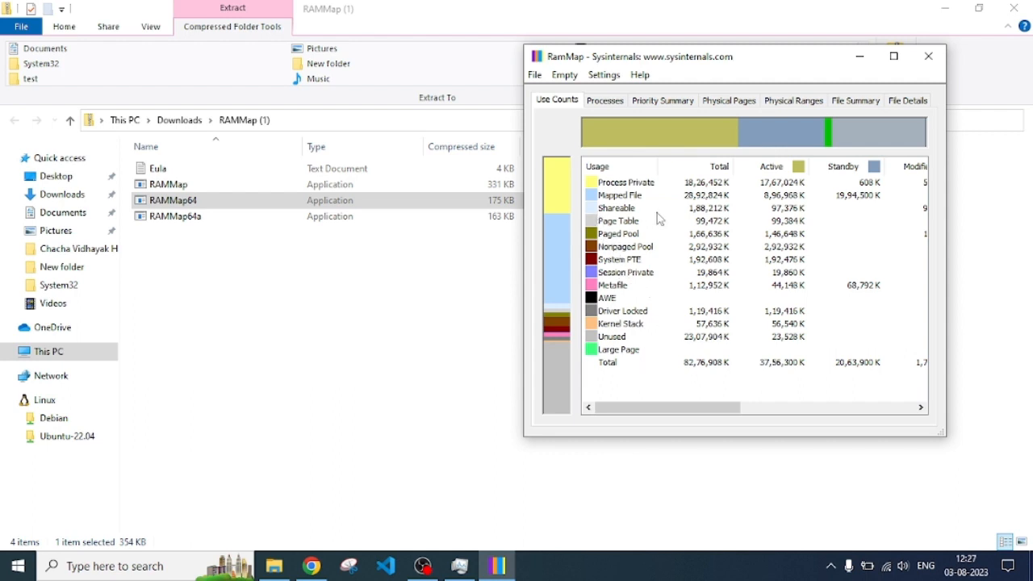
mouse_move(525, 323)
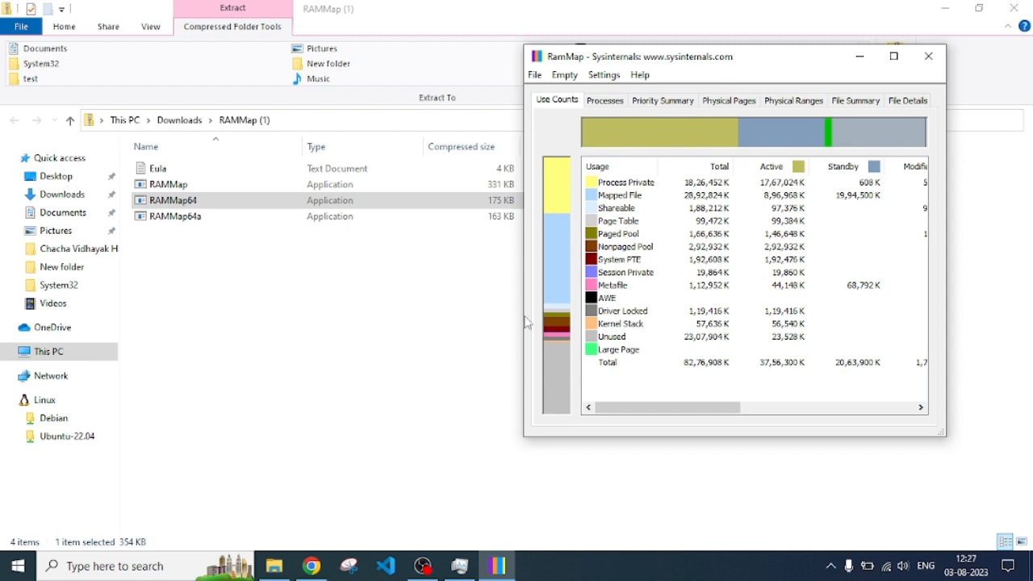
mouse_move(471, 551)
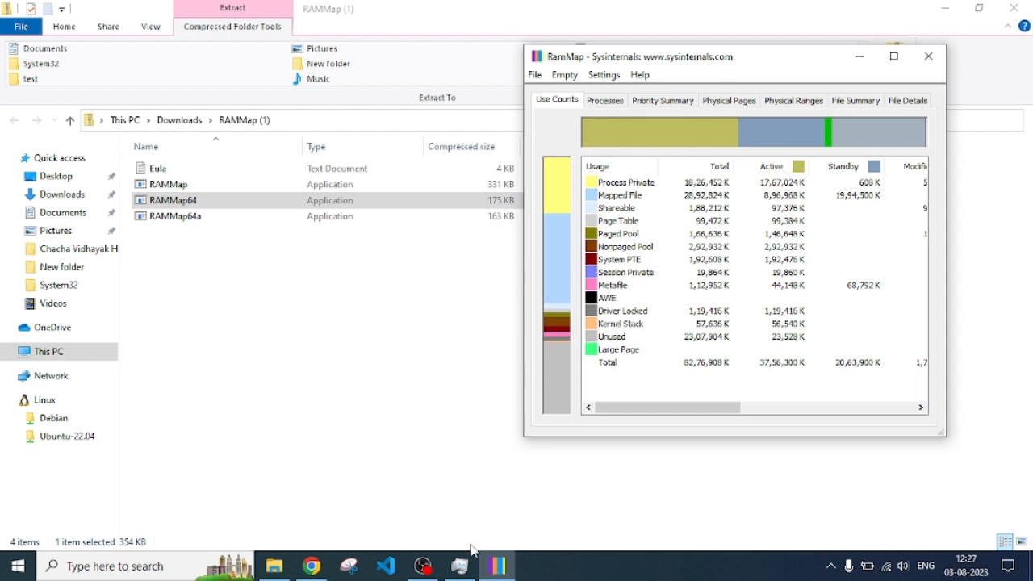
- Run Empty > Empty Standby List in RAMMap, dropping Task Manager's cached memory from 2.1 GB to 159 MB
click(460, 565)
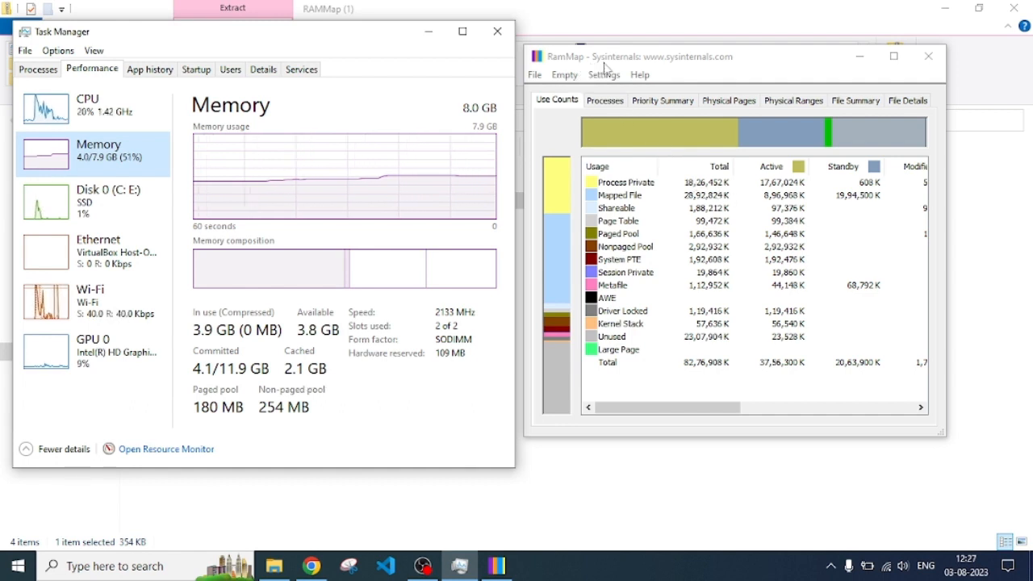
click(603, 75)
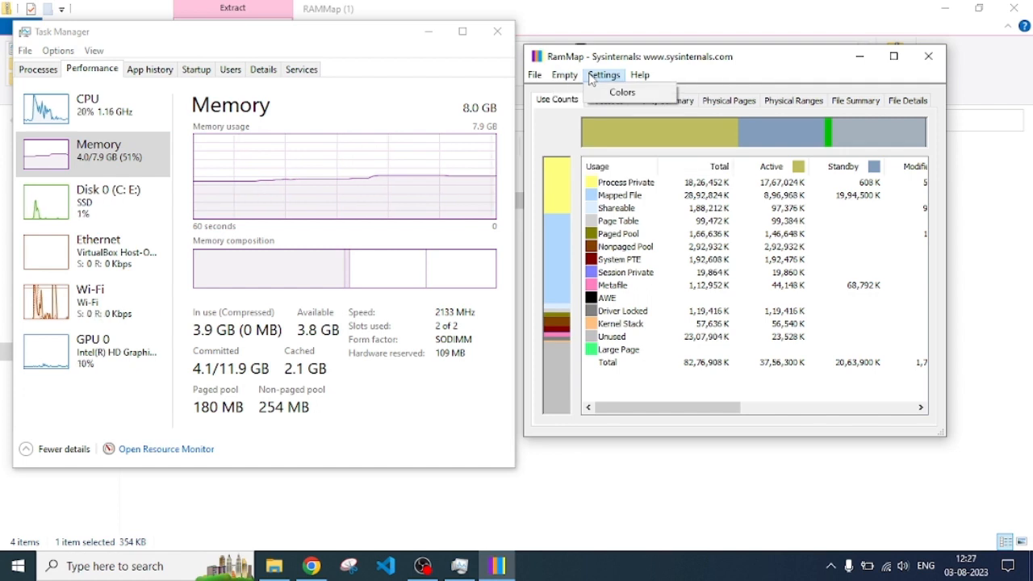
click(564, 74)
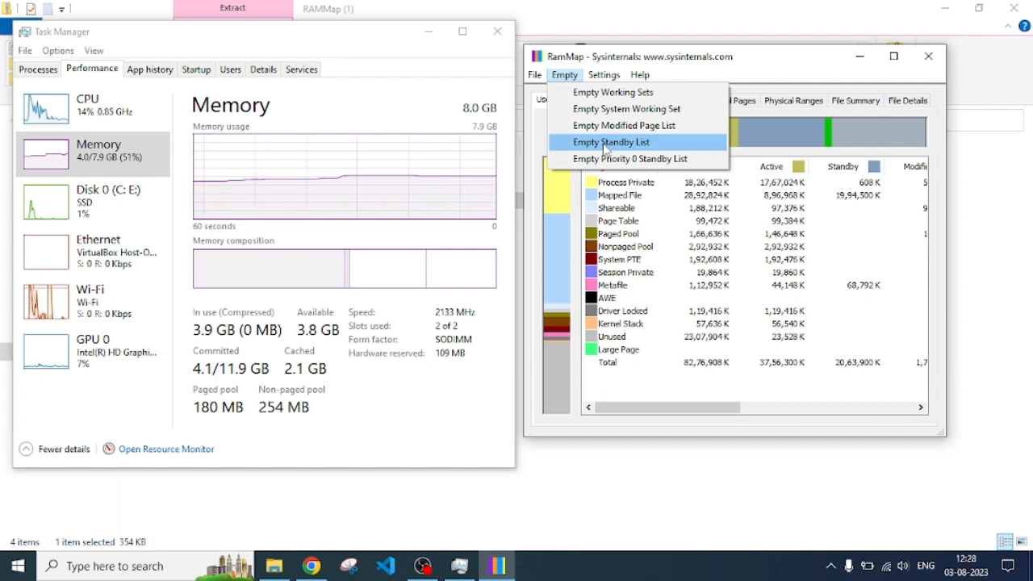
click(612, 142)
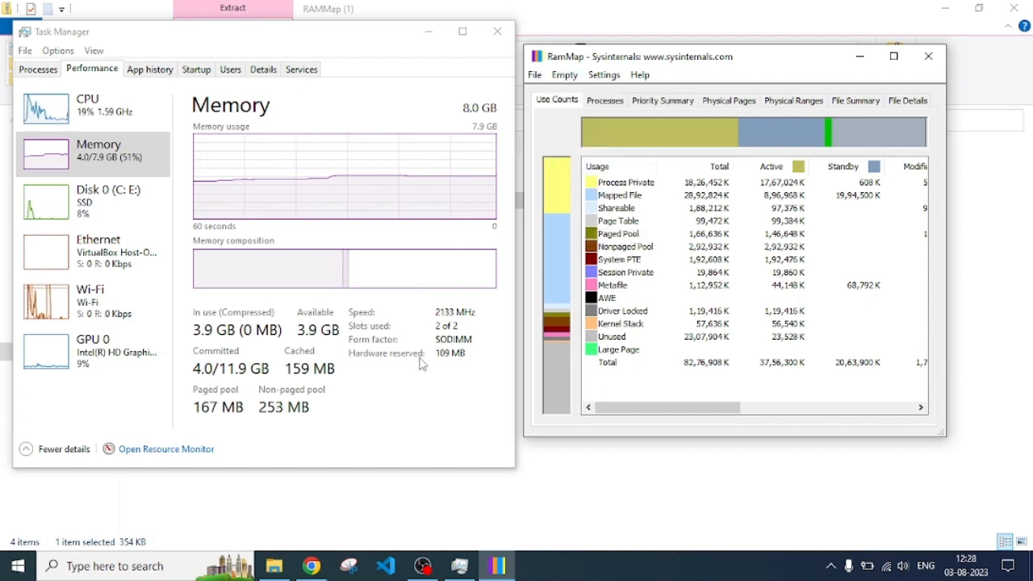